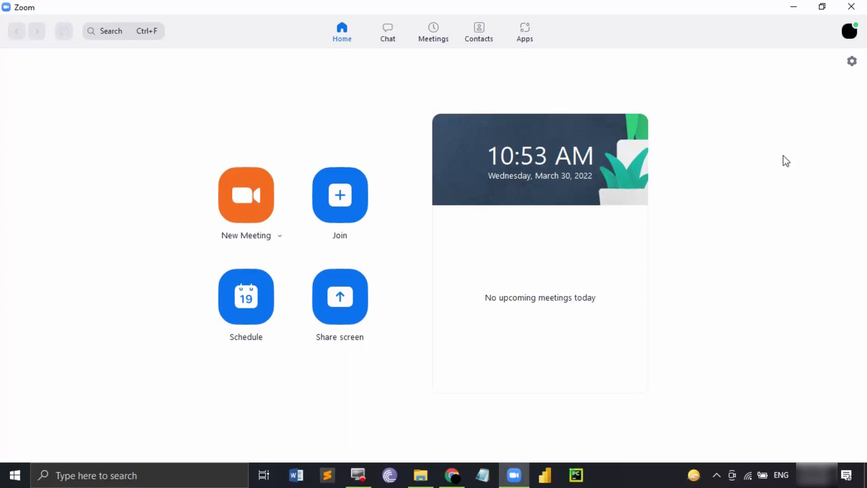
pyautogui.moveTo(696, 214)
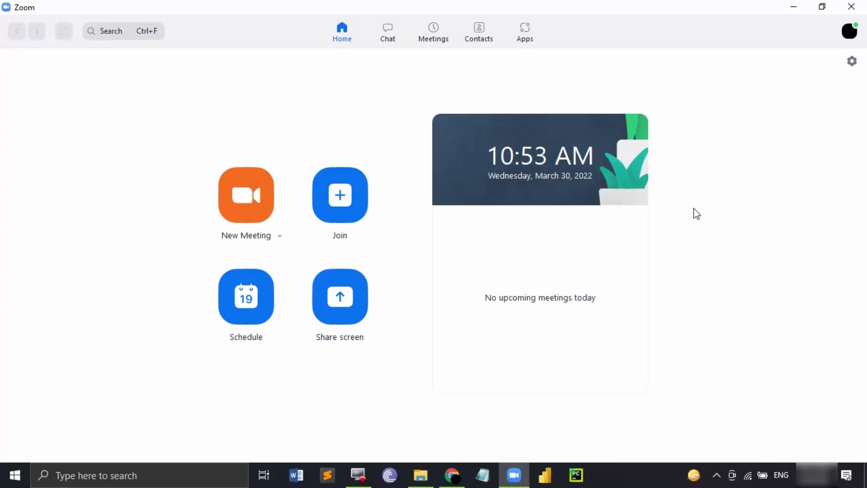
pyautogui.moveTo(720, 222)
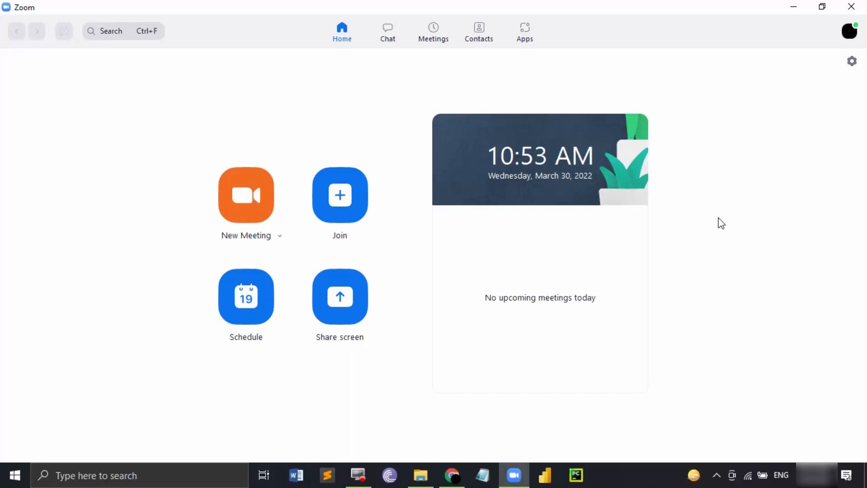
pyautogui.moveTo(853, 60)
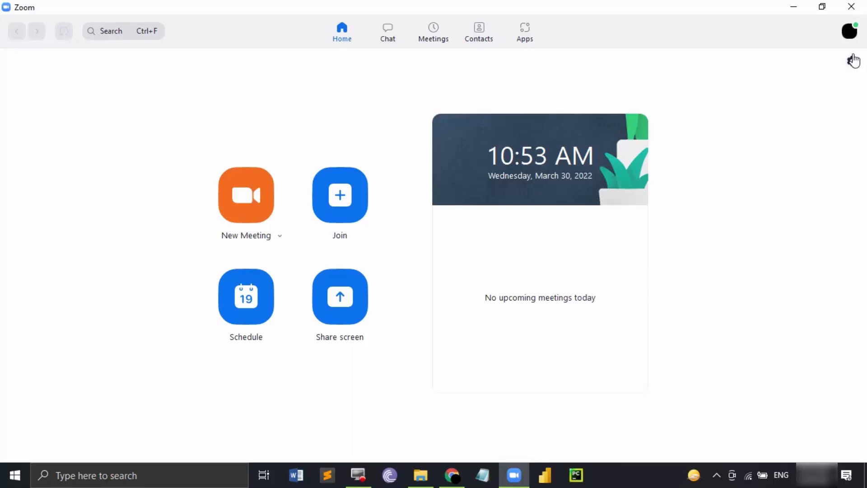
pyautogui.moveTo(853, 75)
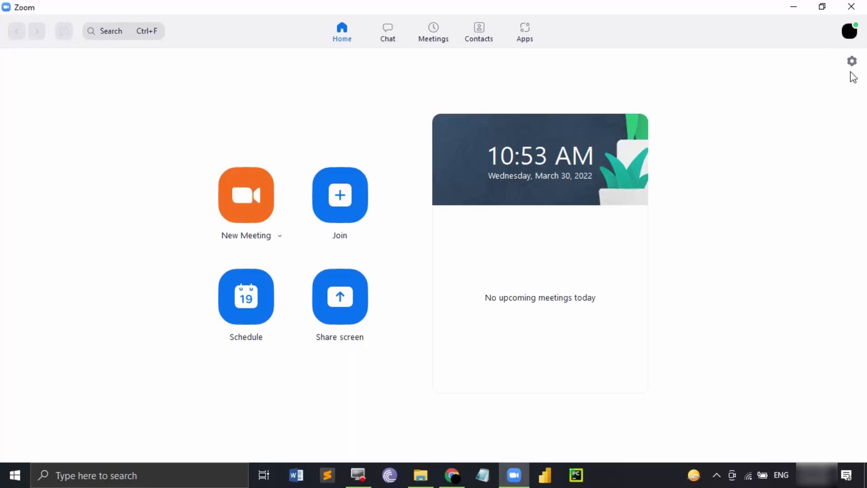
# Open Zoom's Settings window from the gear icon, landing on General preferences.
pyautogui.click(851, 60)
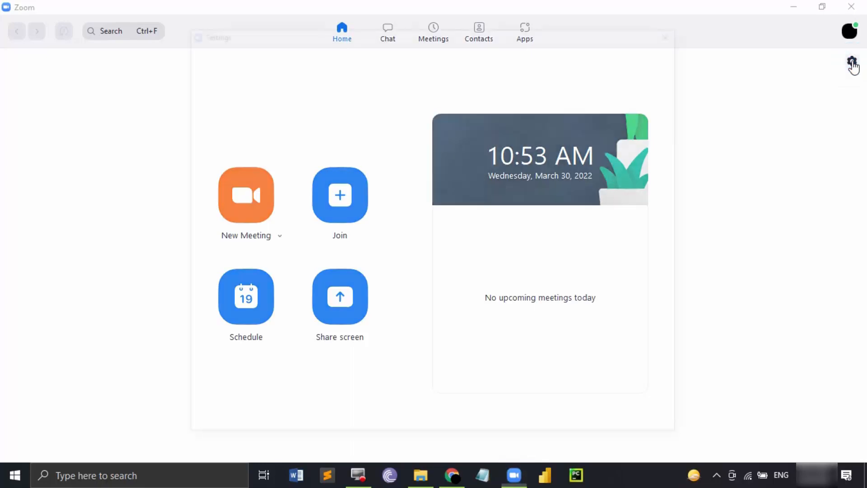
pyautogui.click(851, 61)
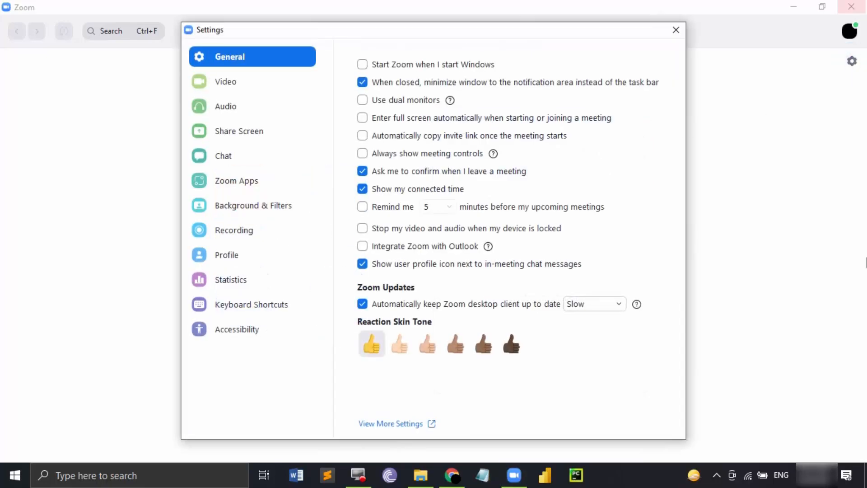
pyautogui.moveTo(233, 230)
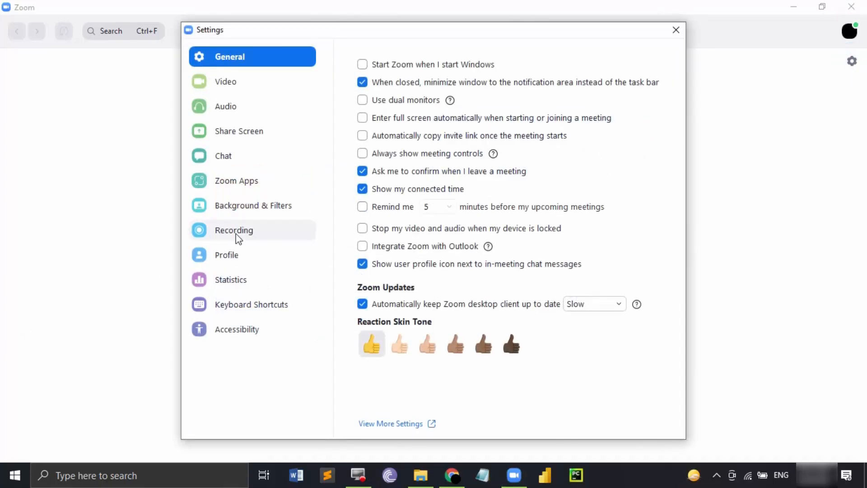
# Show the Recording page with the local storage path and open that recordings folder.
pyautogui.click(234, 231)
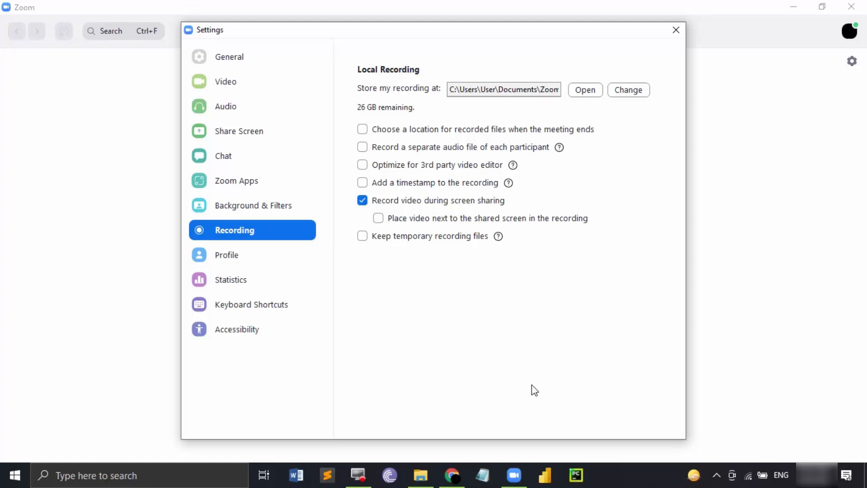
pyautogui.moveTo(442, 97)
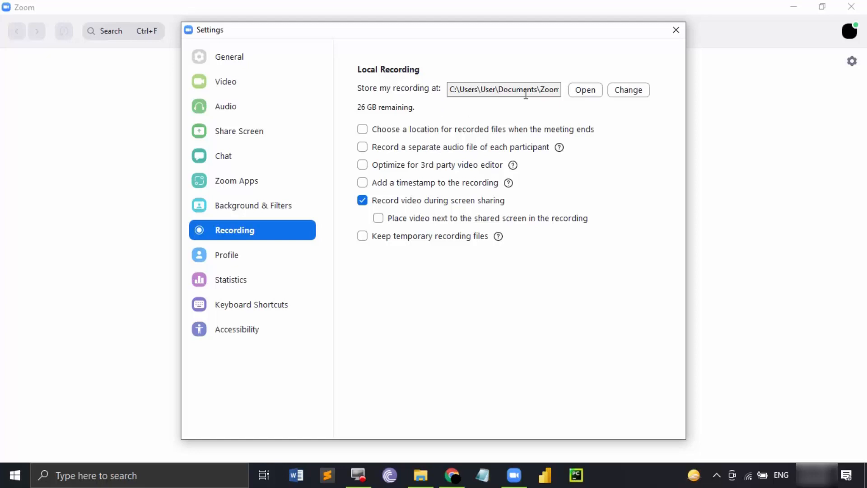
pyautogui.click(584, 89)
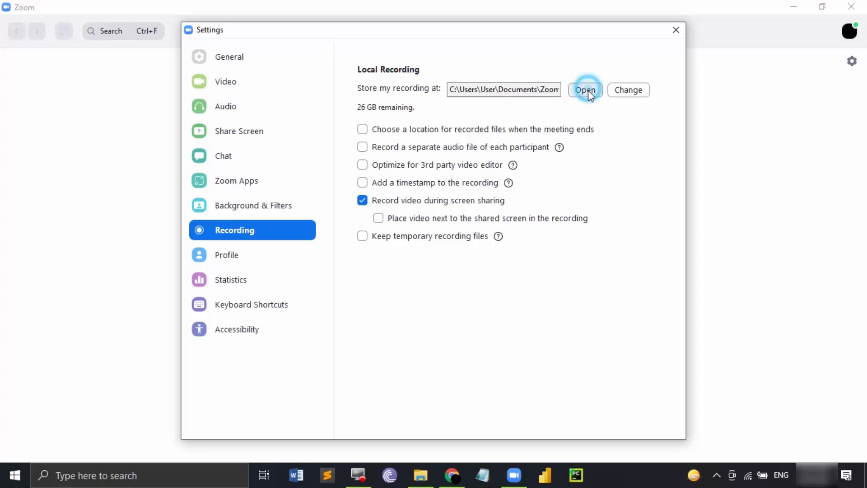
pyautogui.click(584, 89)
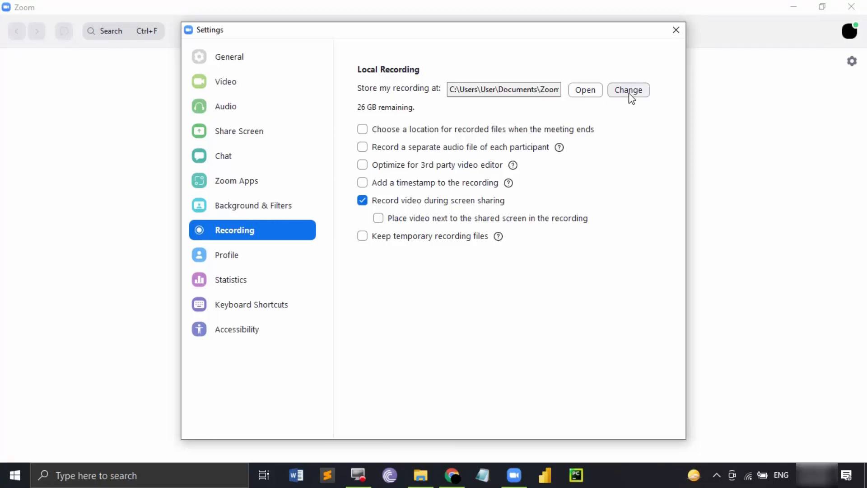
pyautogui.moveTo(364, 137)
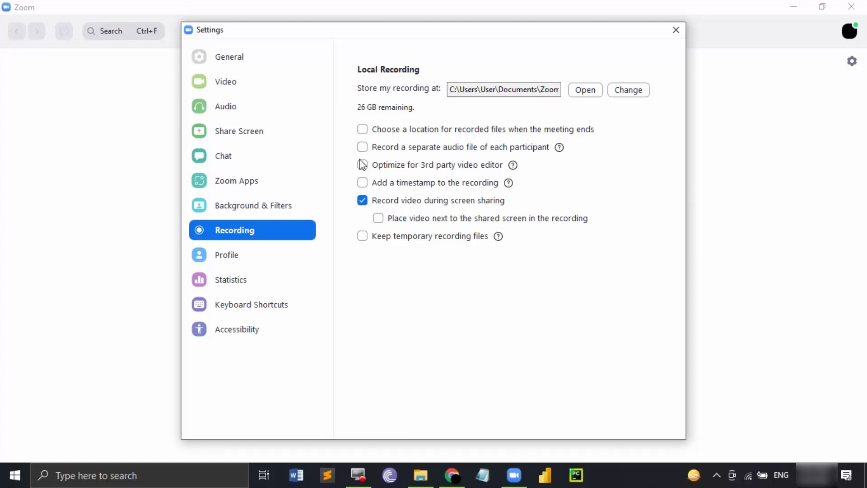
pyautogui.moveTo(467, 160)
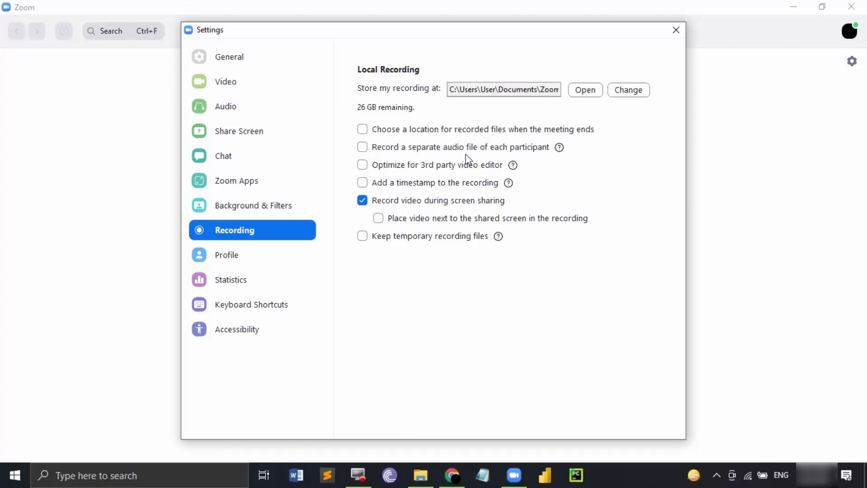
pyautogui.moveTo(491, 156)
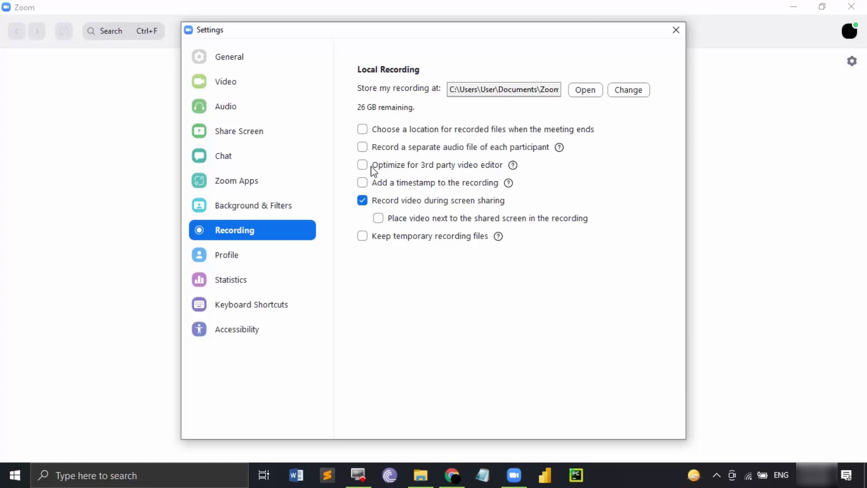
pyautogui.moveTo(447, 176)
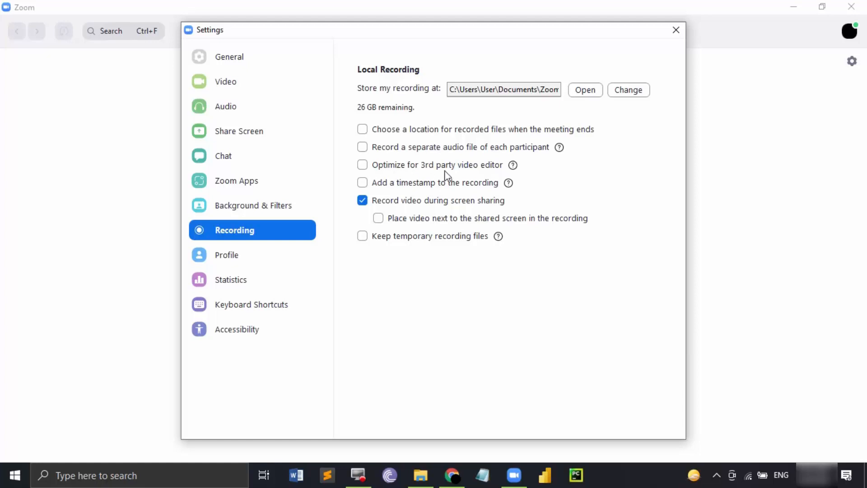
pyautogui.moveTo(374, 188)
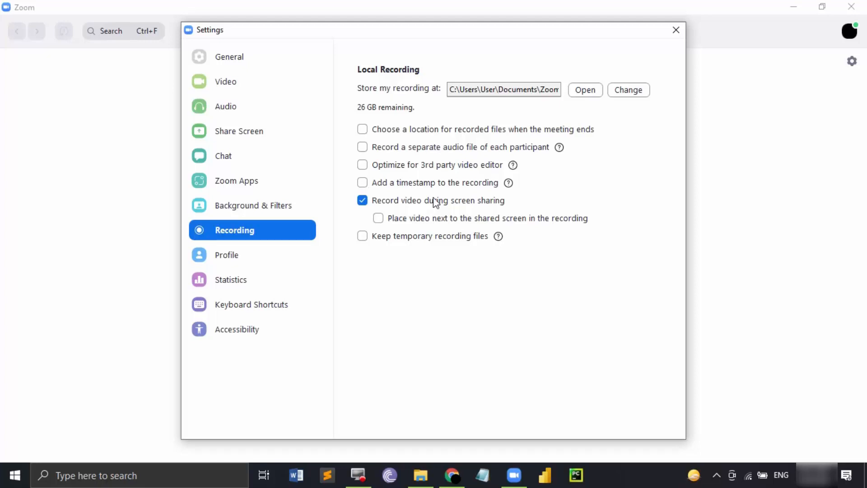
pyautogui.moveTo(414, 214)
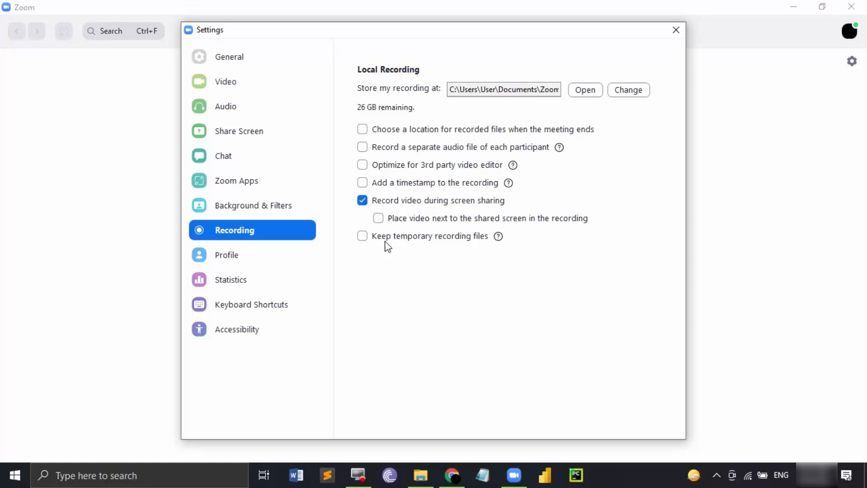
pyautogui.moveTo(454, 242)
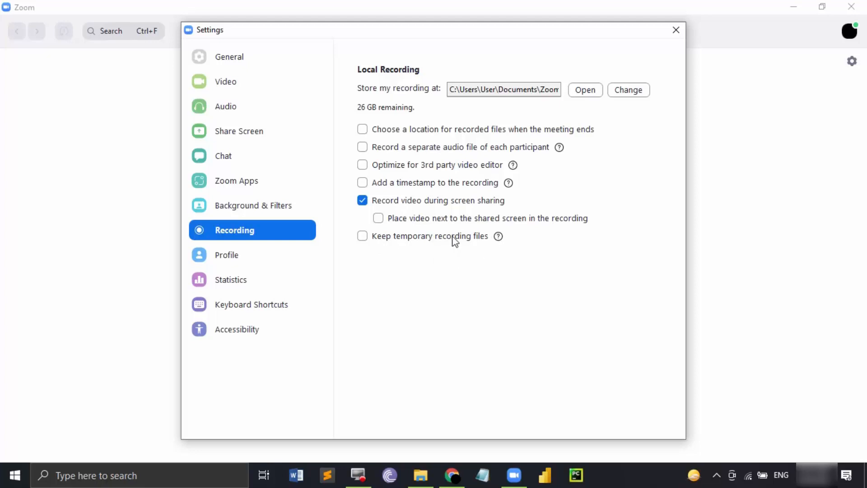
pyautogui.moveTo(452, 231)
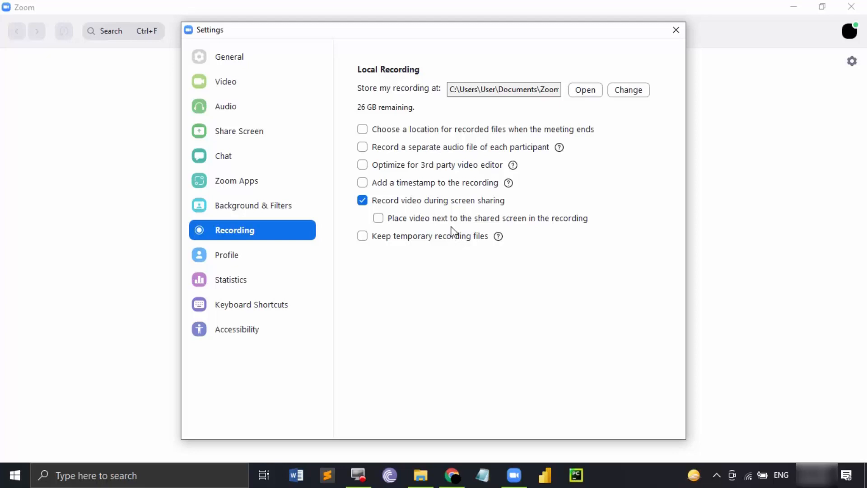
pyautogui.moveTo(413, 115)
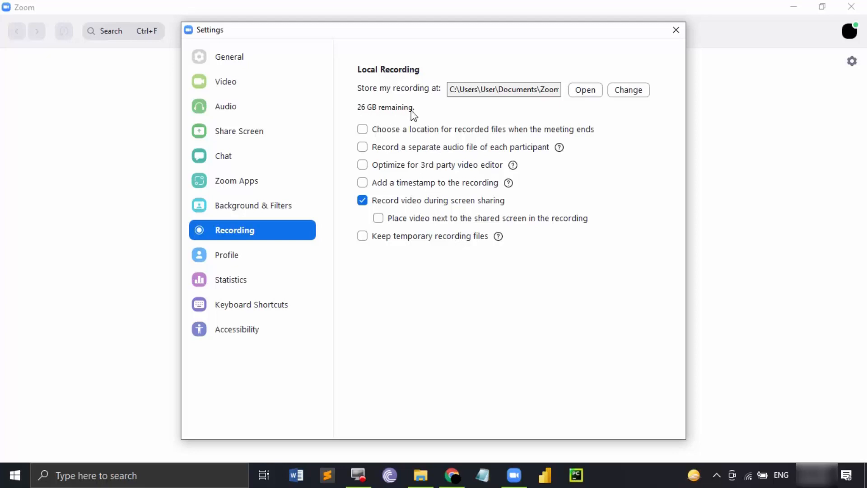
pyautogui.moveTo(371, 106)
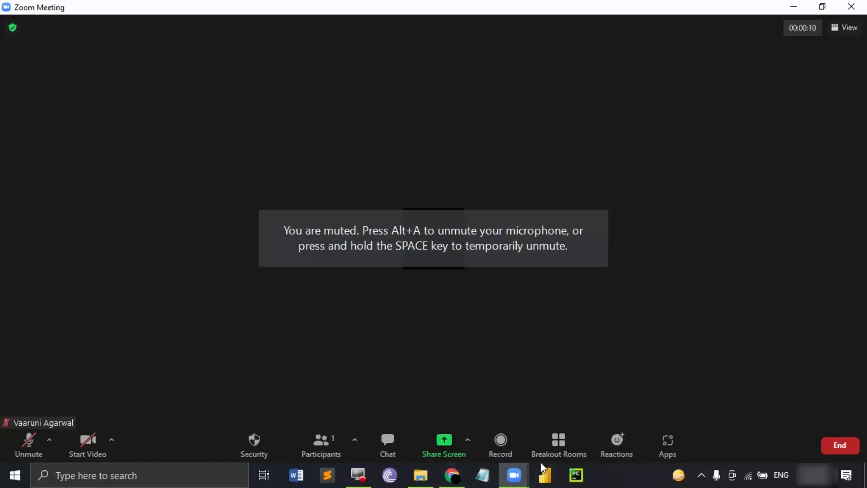
# Start local recording of the meeting and choose Unmute Myself so audio is captured.
pyautogui.click(500, 445)
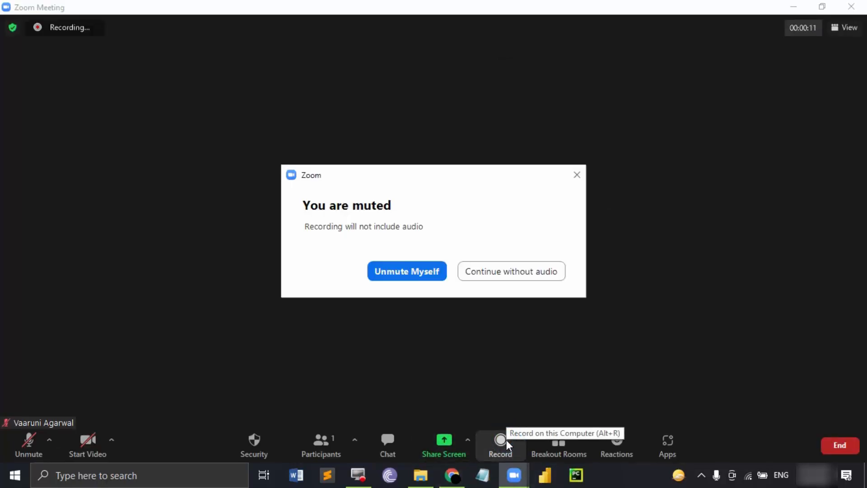
pyautogui.click(499, 445)
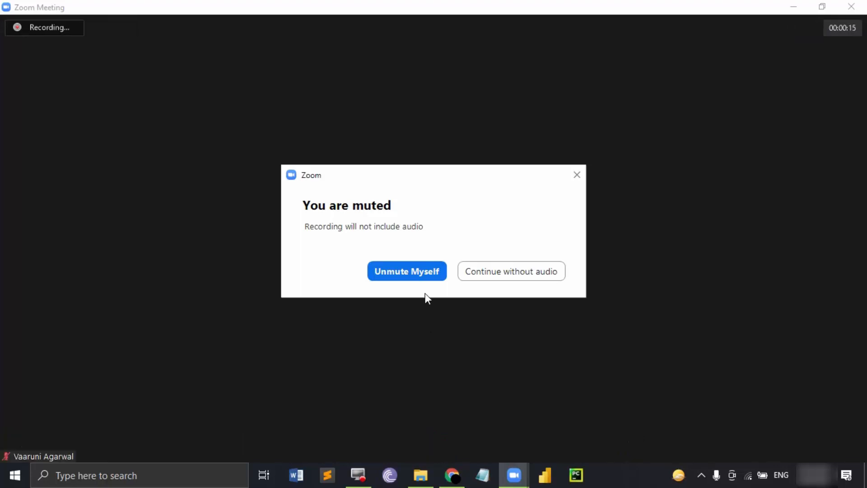
pyautogui.moveTo(448, 231)
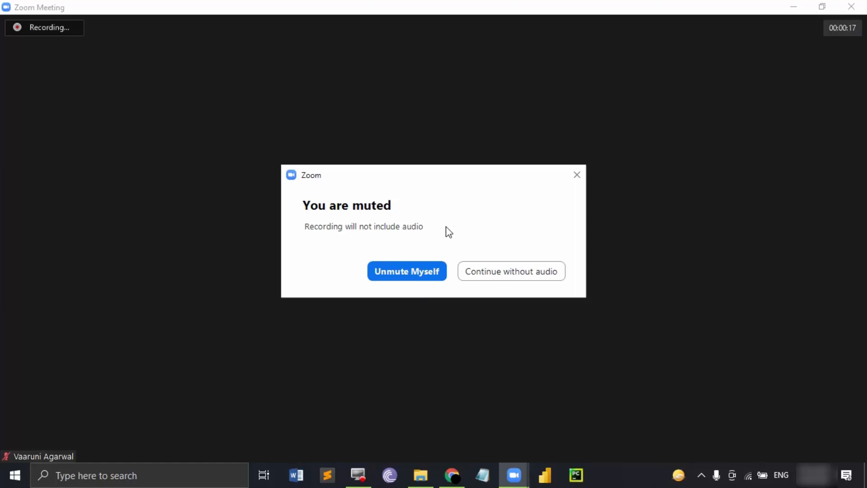
pyautogui.moveTo(423, 228)
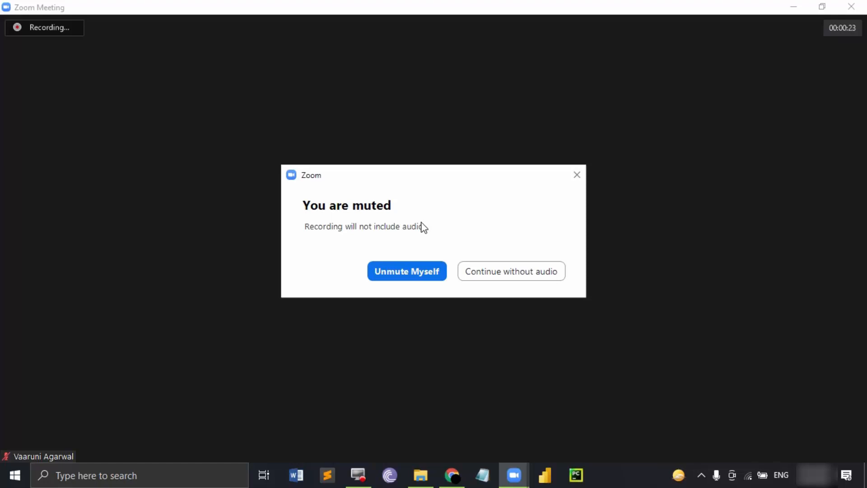
pyautogui.click(406, 270)
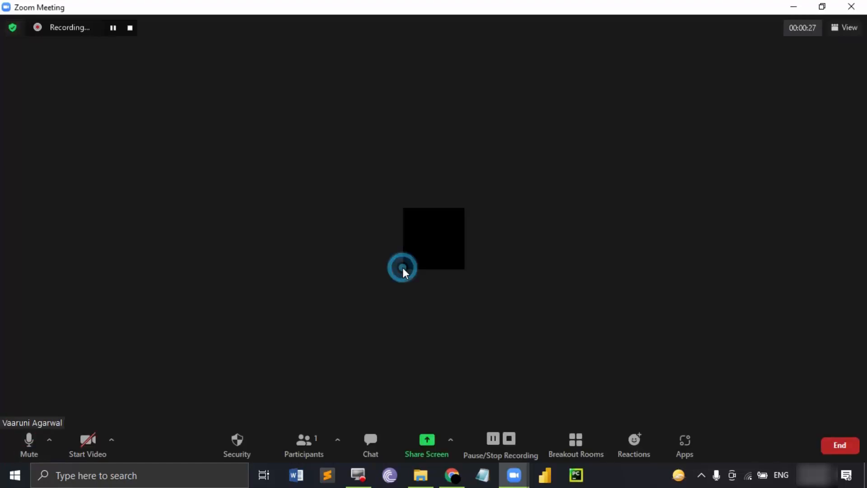
# Stop the meeting recording so it converts to MP4 when the meeting ends.
pyautogui.click(501, 439)
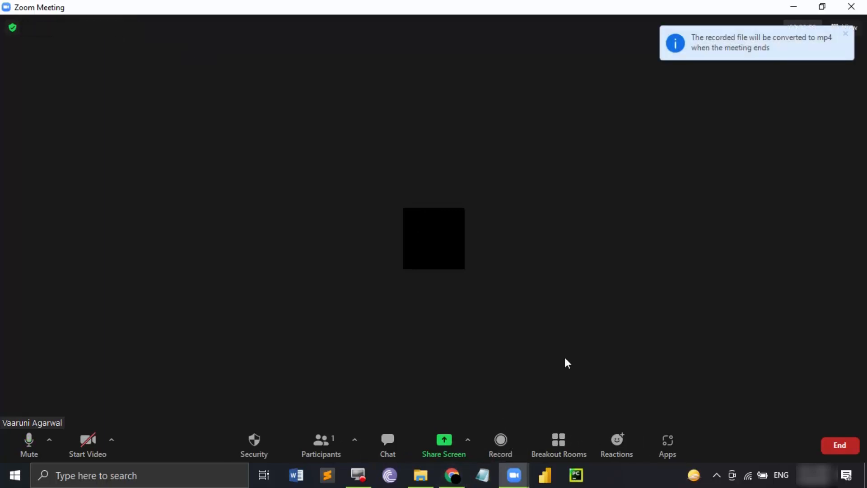
pyautogui.click(28, 445)
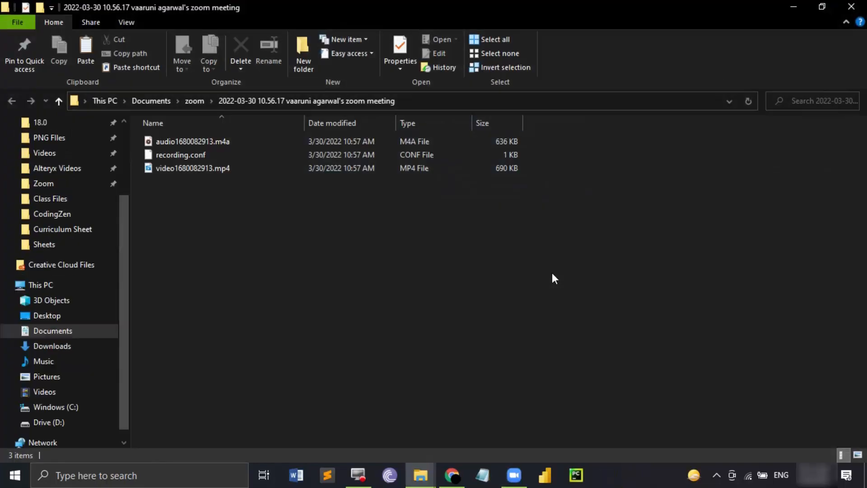
pyautogui.moveTo(297, 201)
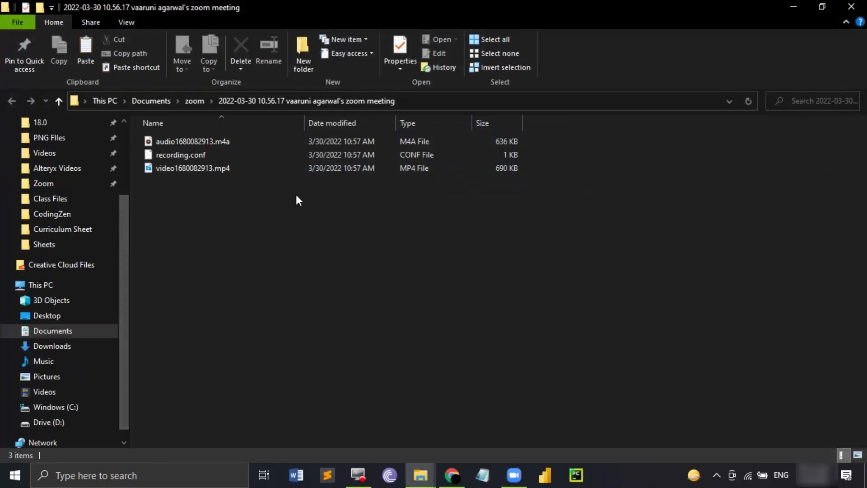
# Select the meeting's M4A audio and MP4 video files to view their details.
pyautogui.click(193, 141)
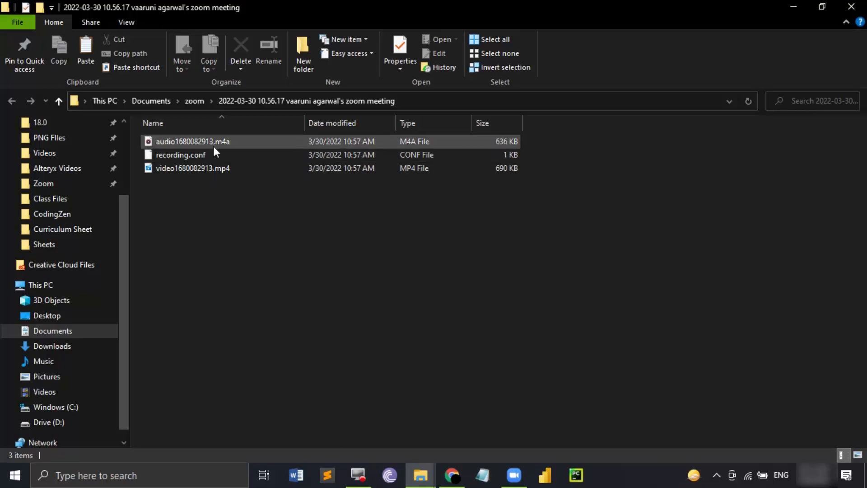
pyautogui.click(192, 168)
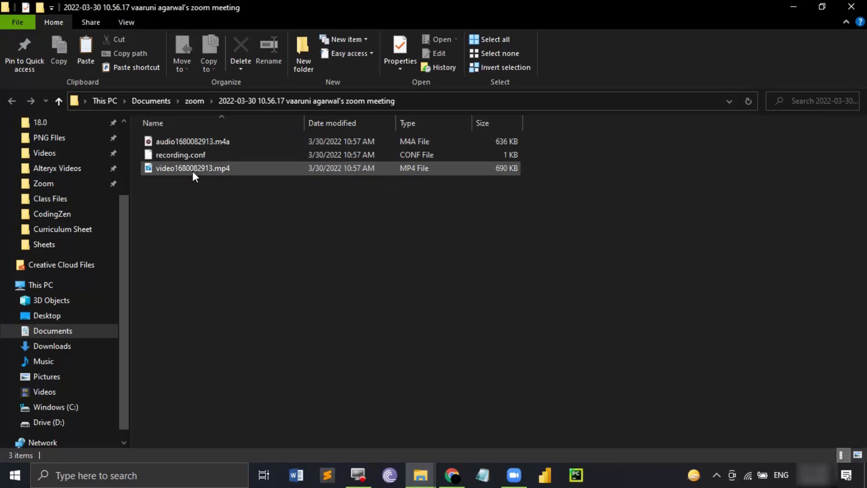
pyautogui.moveTo(193, 168)
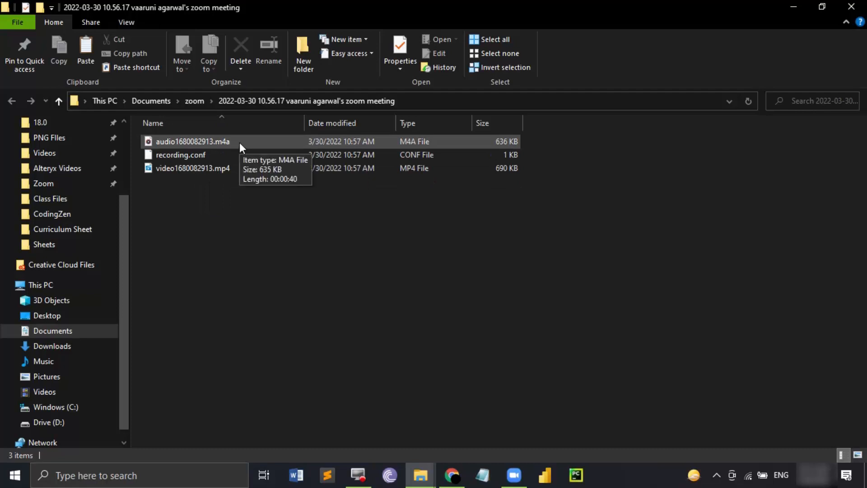
pyautogui.moveTo(243, 161)
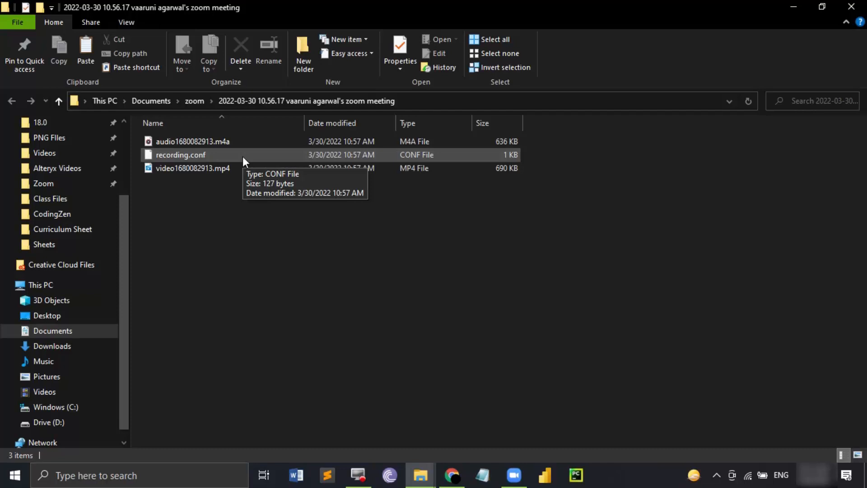
pyautogui.moveTo(431, 343)
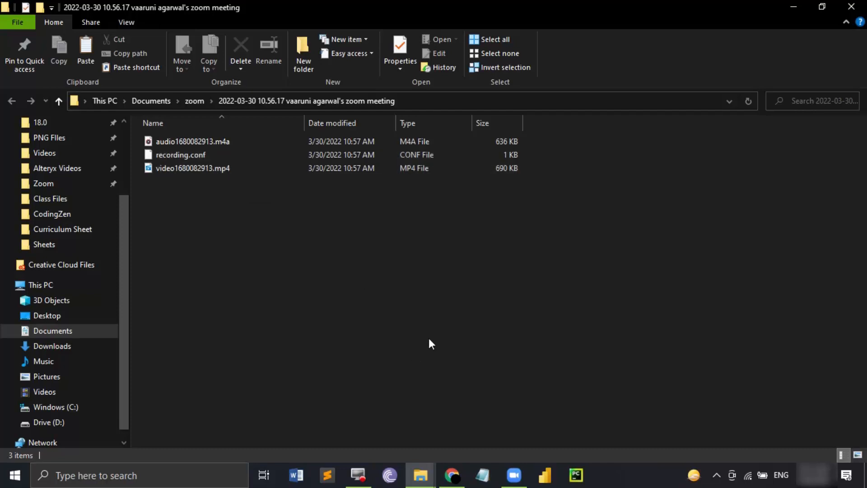